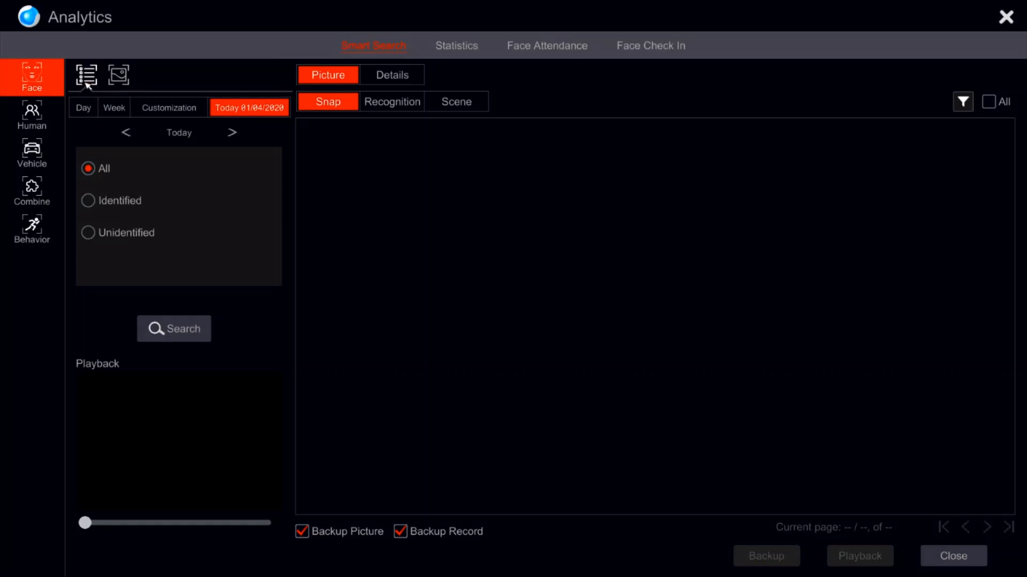
# Step: Toggle picture and attribute search, then set the period to week 2020/03/30–2020/04/05
pyautogui.click(118, 74)
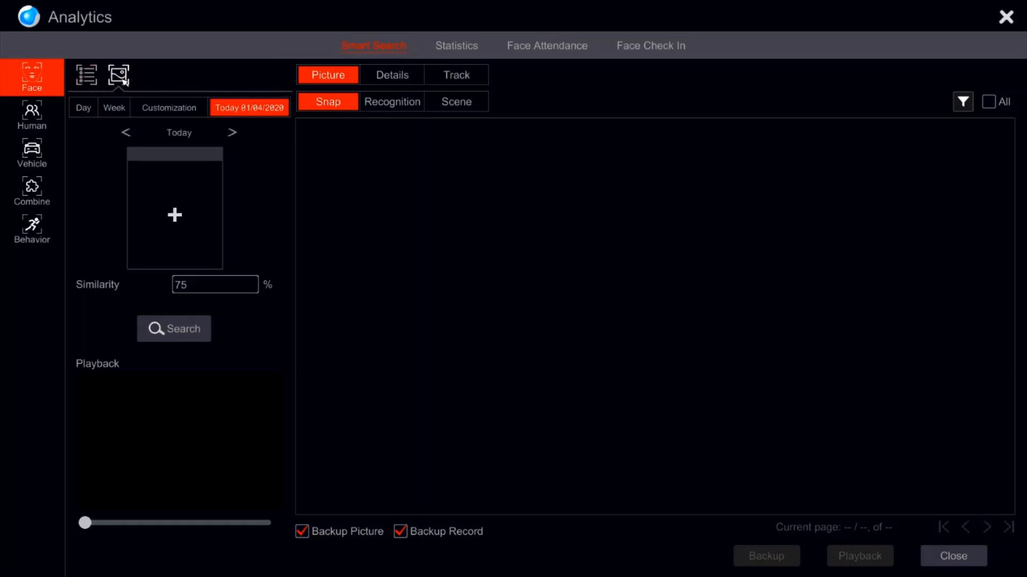
pyautogui.moveTo(88, 80)
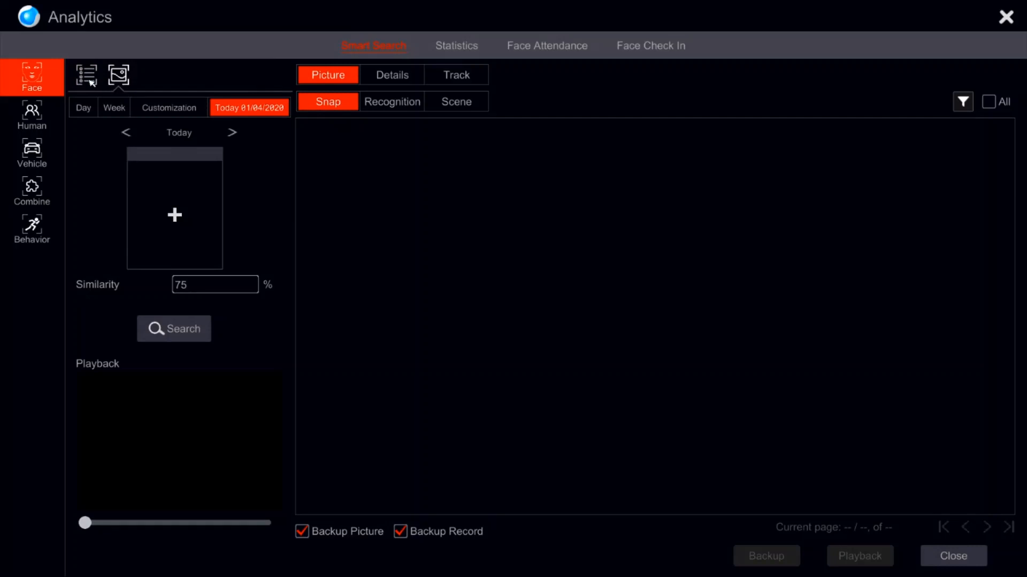
pyautogui.click(86, 74)
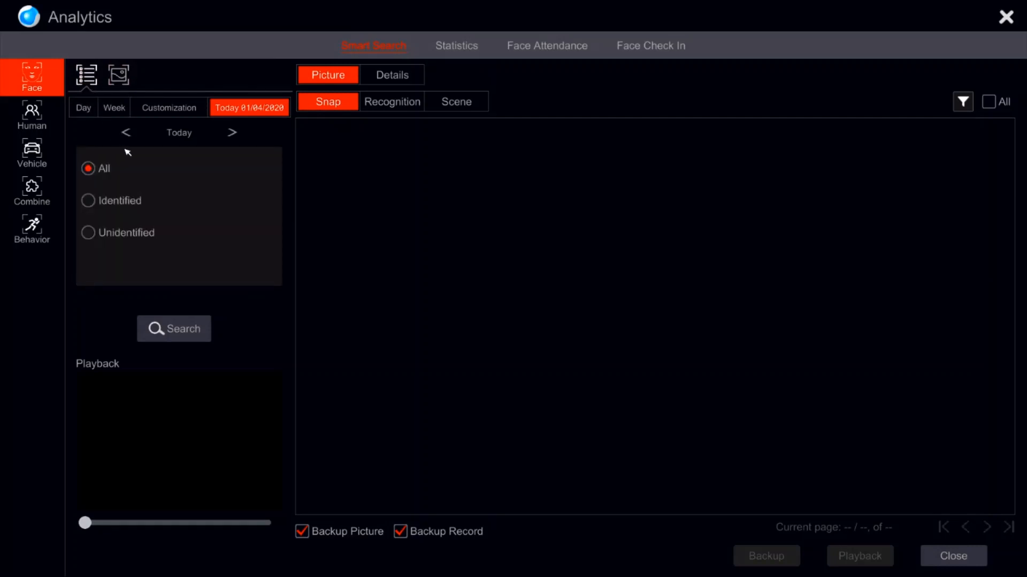
pyautogui.click(125, 132)
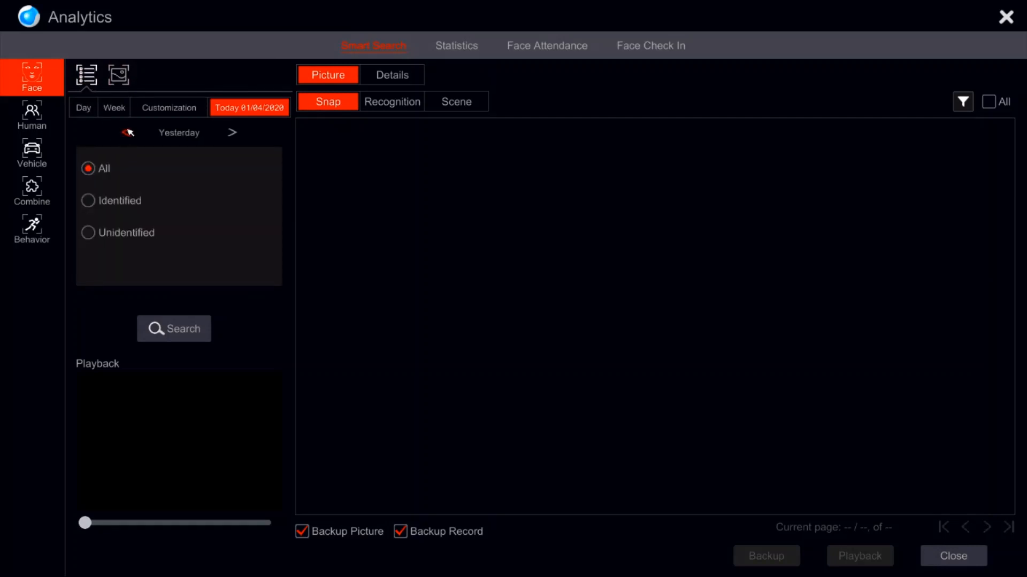
pyautogui.click(113, 107)
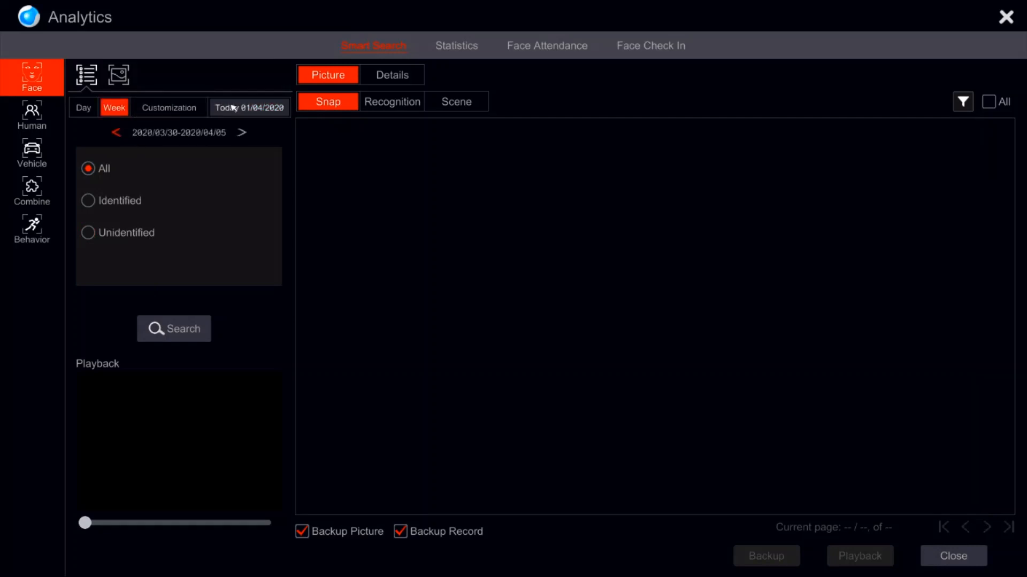
# Step: Search today's snapshots of all faces (2,424 results) and browse results page 2
pyautogui.click(173, 328)
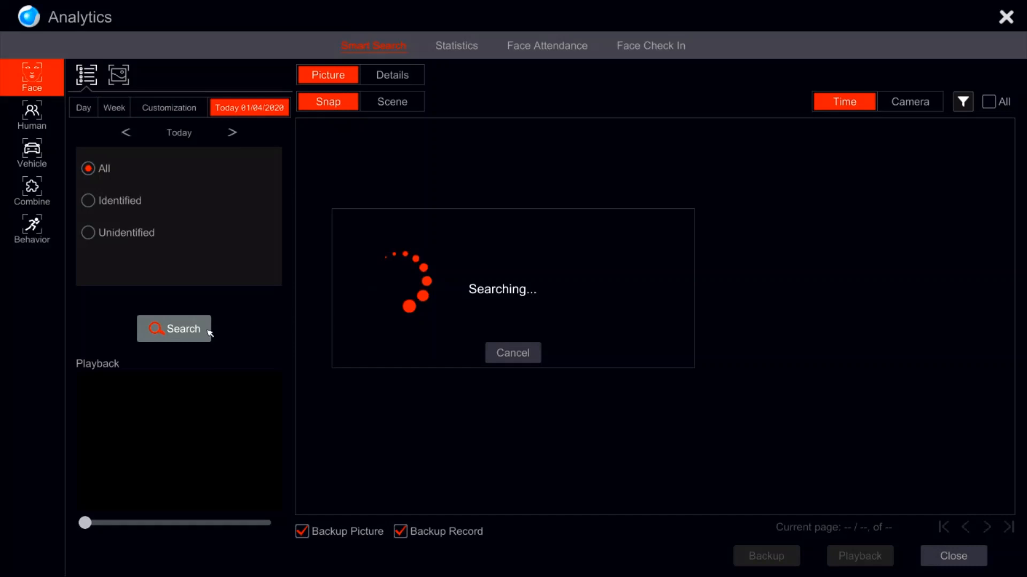
pyautogui.click(173, 329)
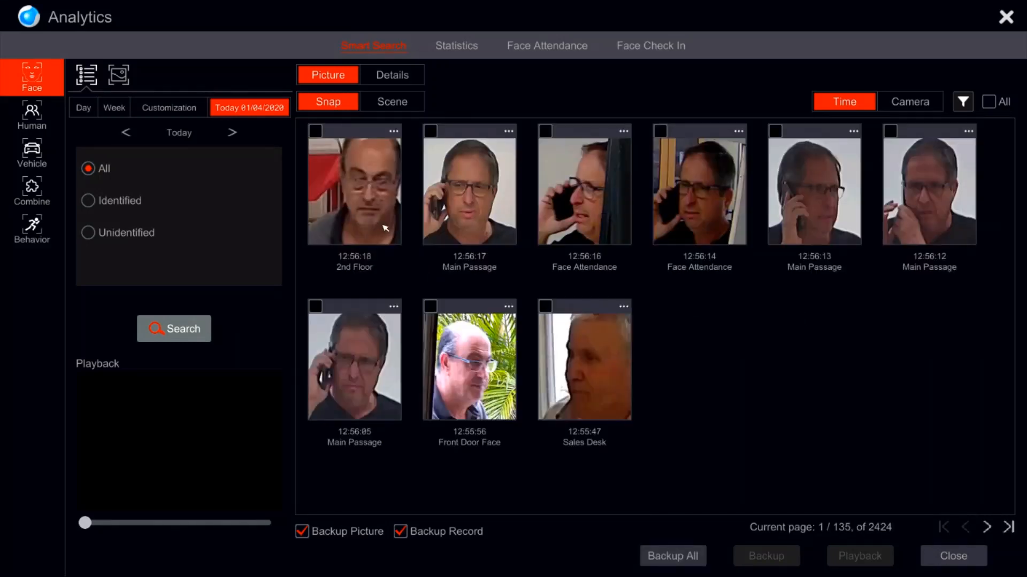
pyautogui.scroll(-3)
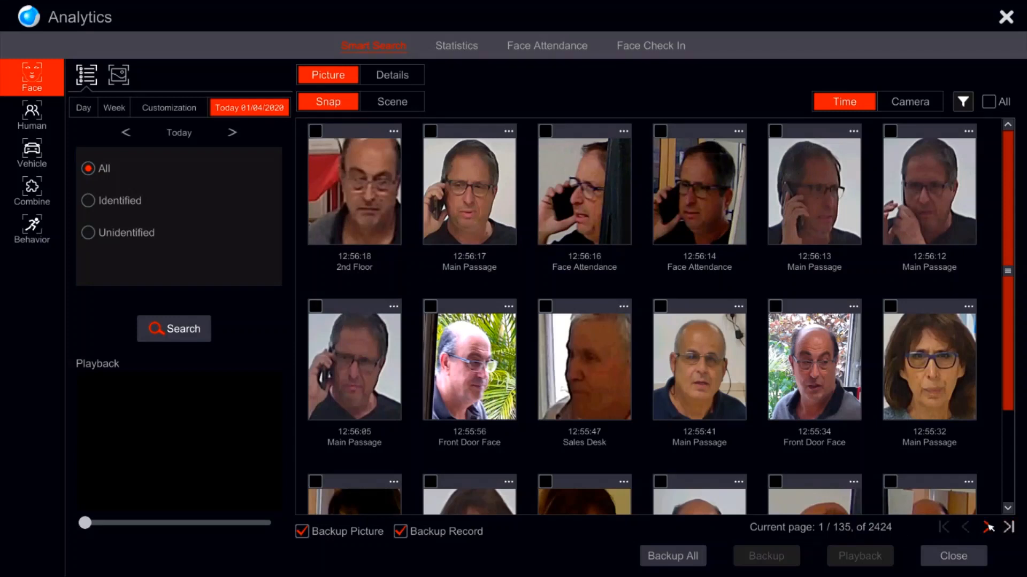
pyautogui.click(988, 527)
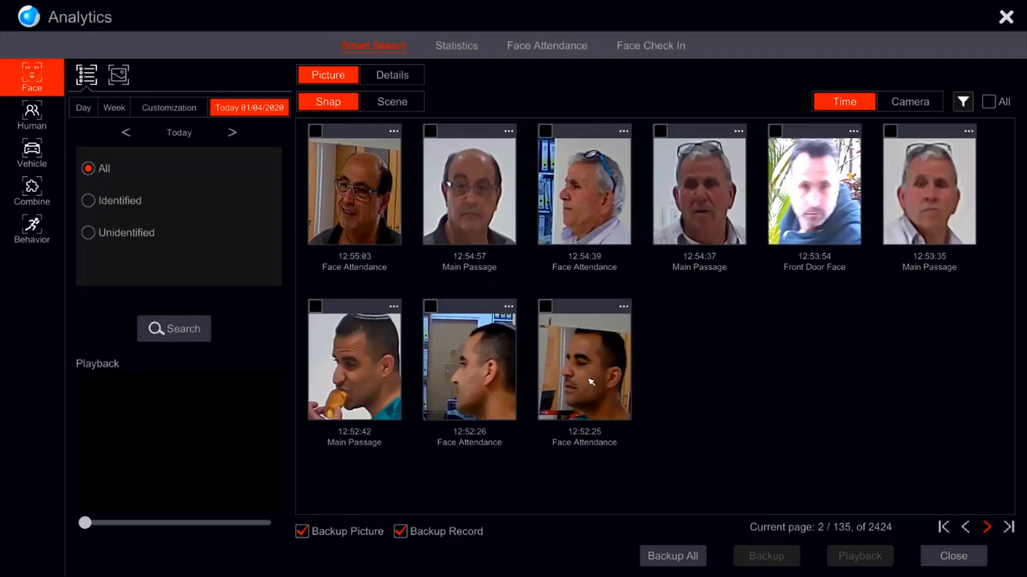
pyautogui.scroll(-3)
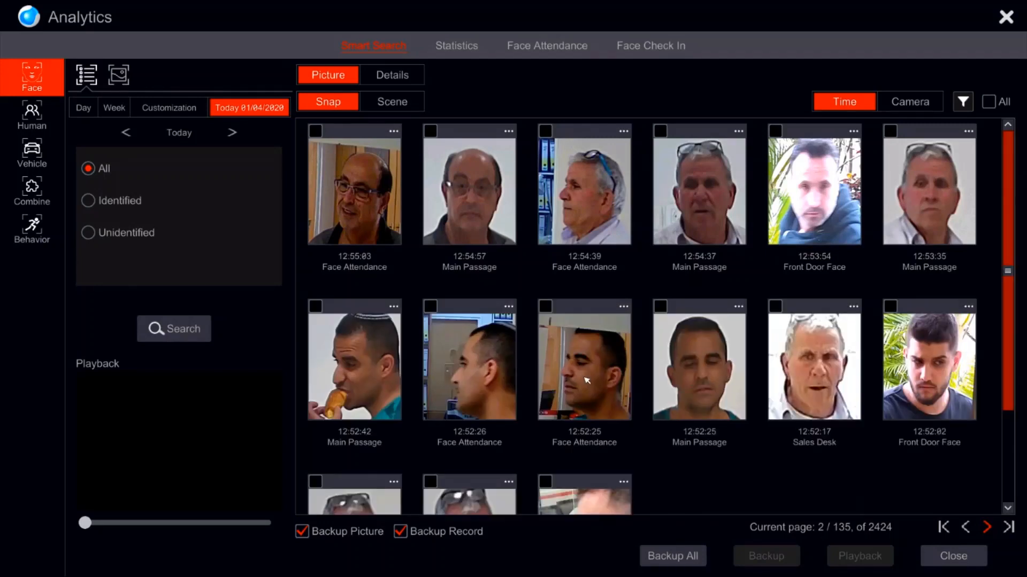
# Step: Play the 12:52:25 Face Attendance snapshot's clip and tick snapshots for backup
pyautogui.click(583, 359)
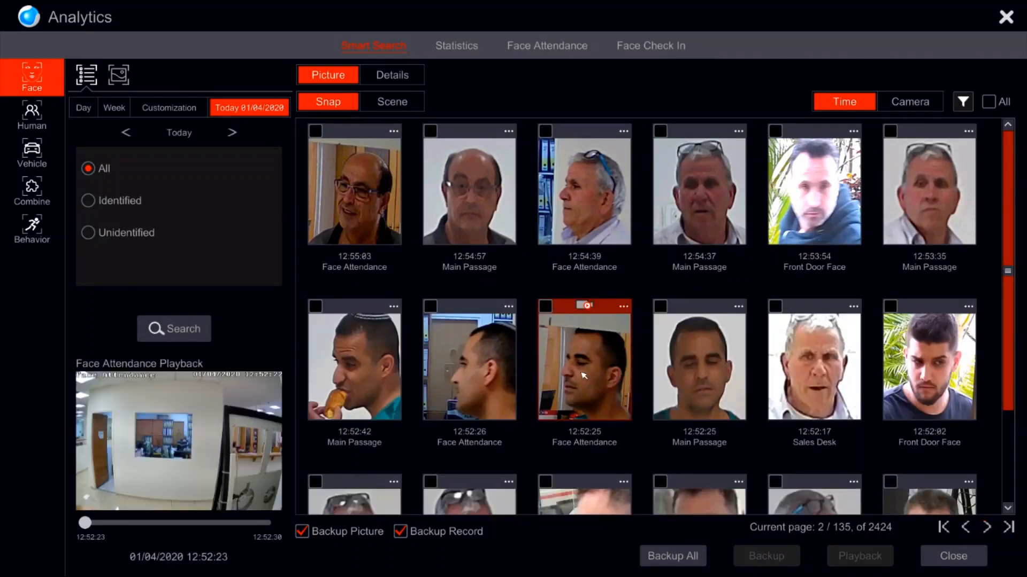
pyautogui.click(583, 358)
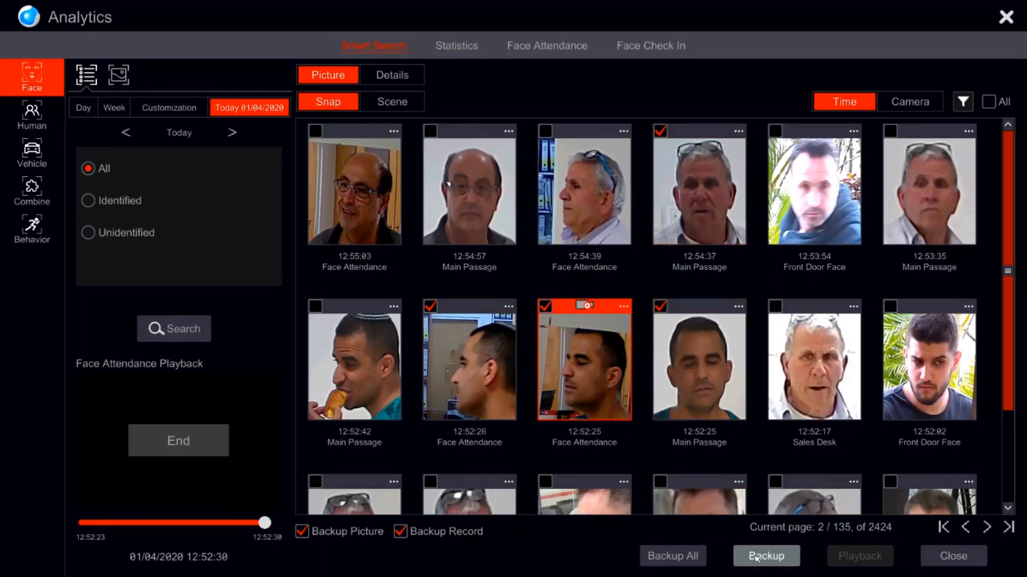
pyautogui.click(766, 556)
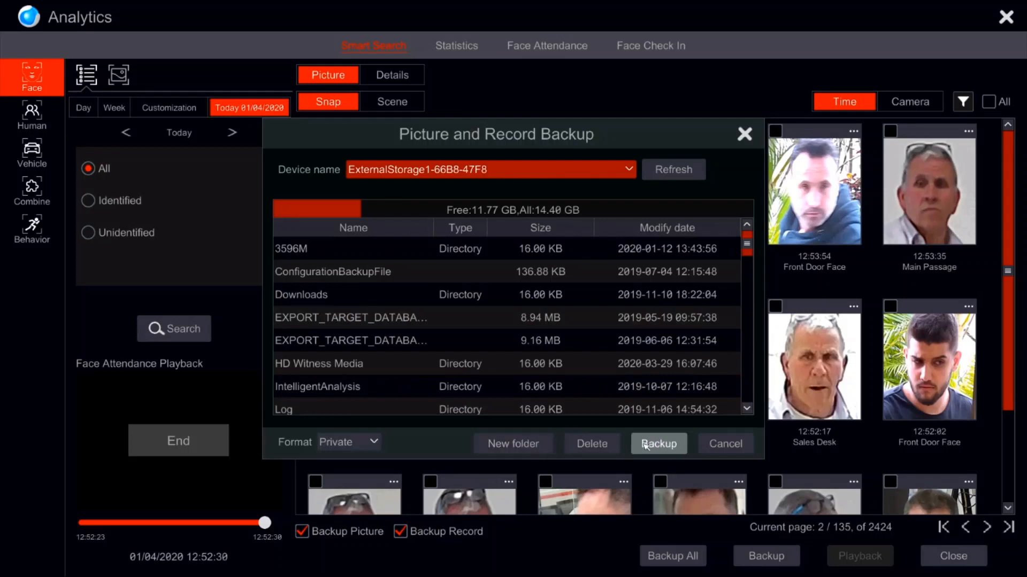
pyautogui.click(657, 443)
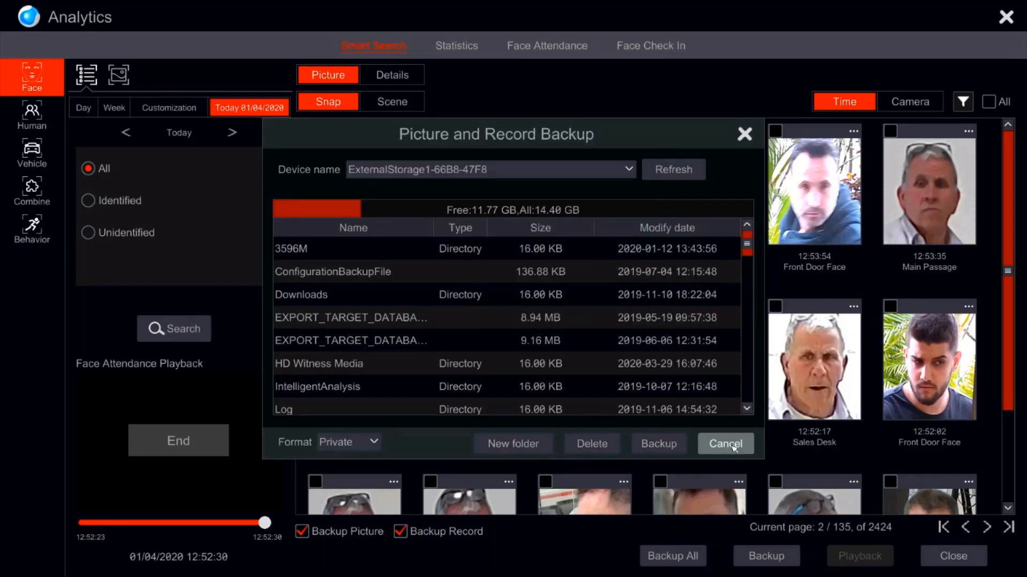
pyautogui.click(725, 444)
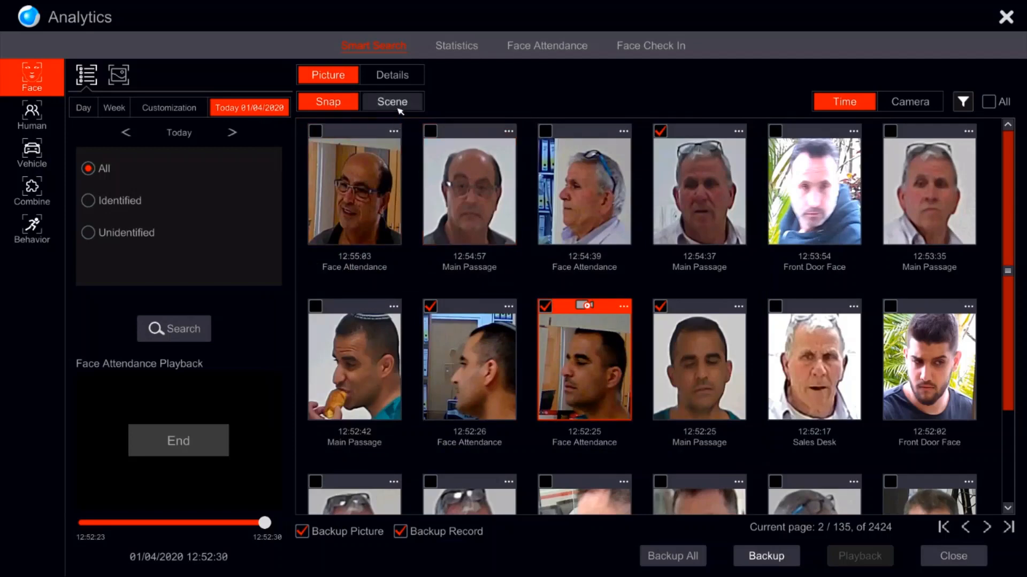
# Step: Show page 2's full scene images, then return to face close-up snapshots
pyautogui.click(391, 102)
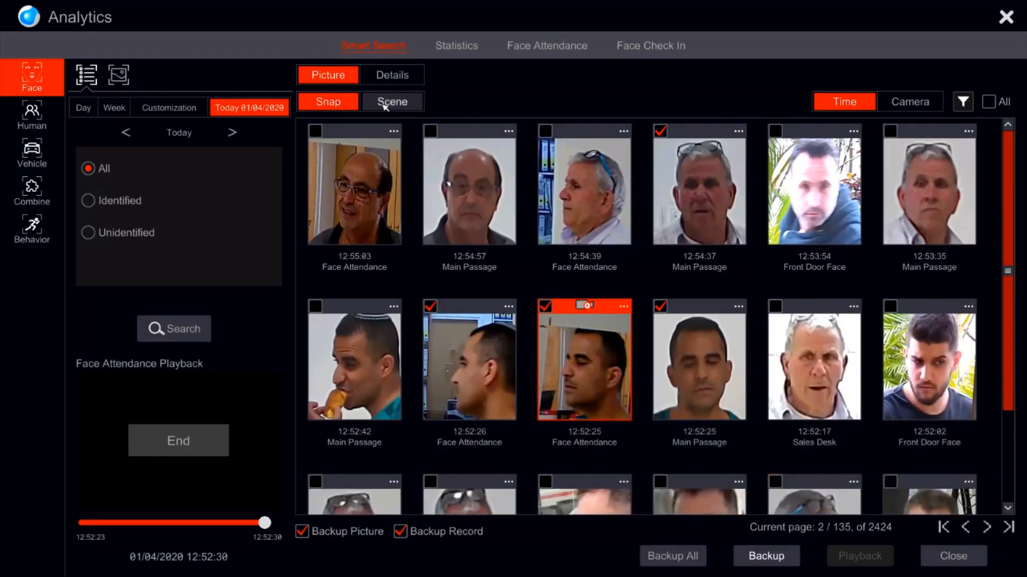
pyautogui.click(390, 101)
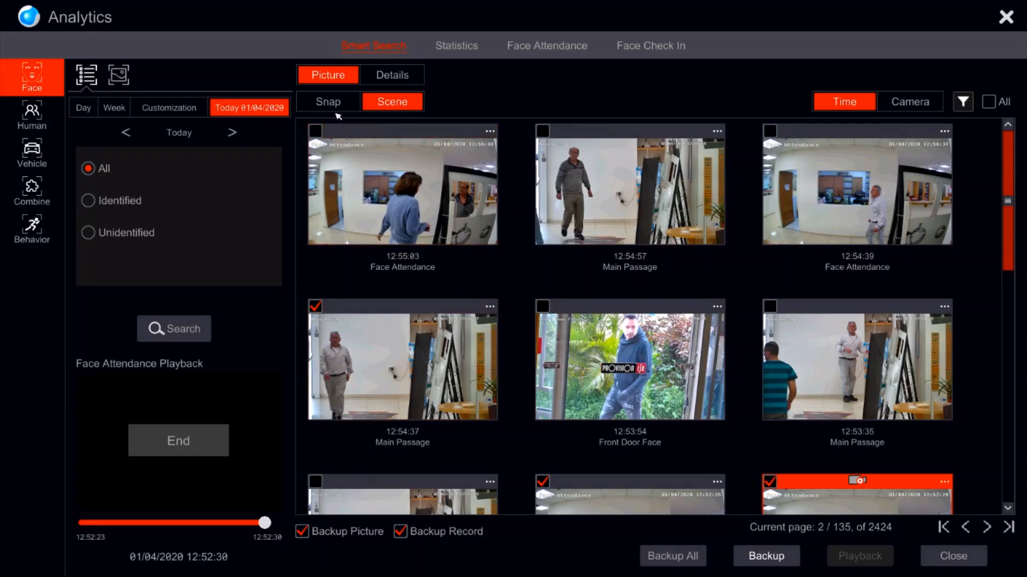
pyautogui.click(327, 102)
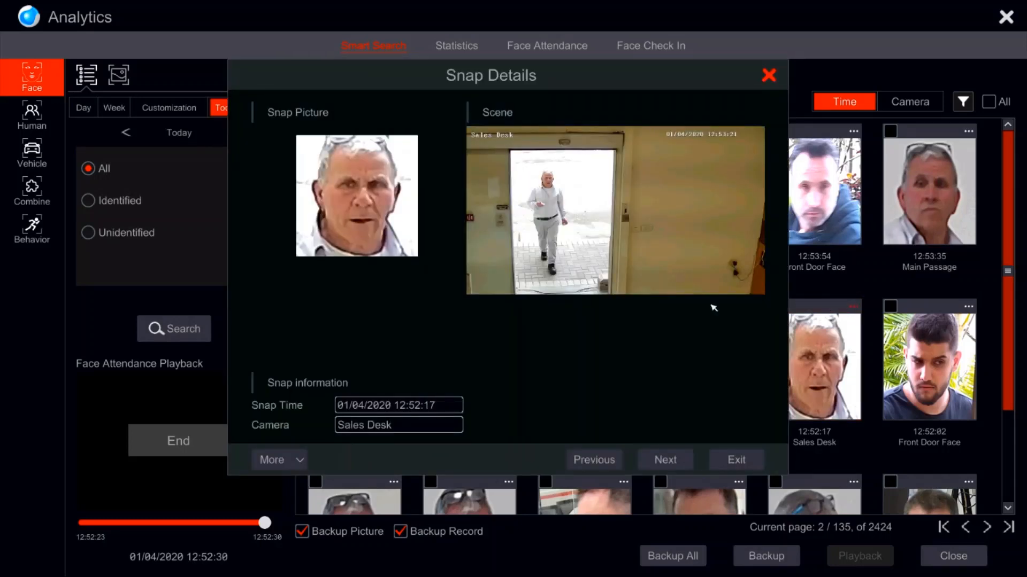
# Step: Search today for the Sales Desk face at 75% similarity, getting 67 matches
pyautogui.click(274, 460)
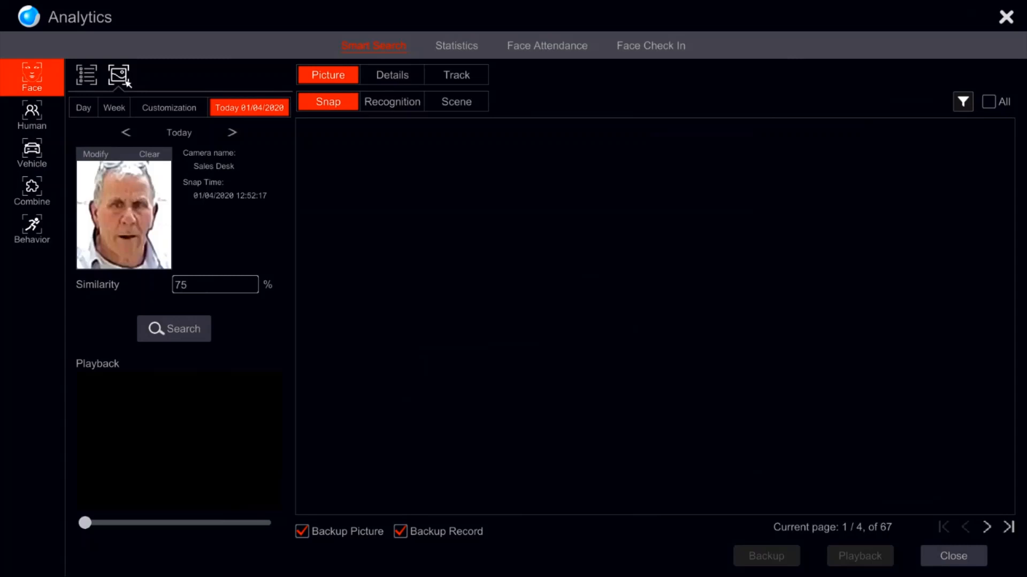
# Step: Browse today's Sales Desk matches, then rerun the picture search for yesterday (80 matches)
pyautogui.click(173, 328)
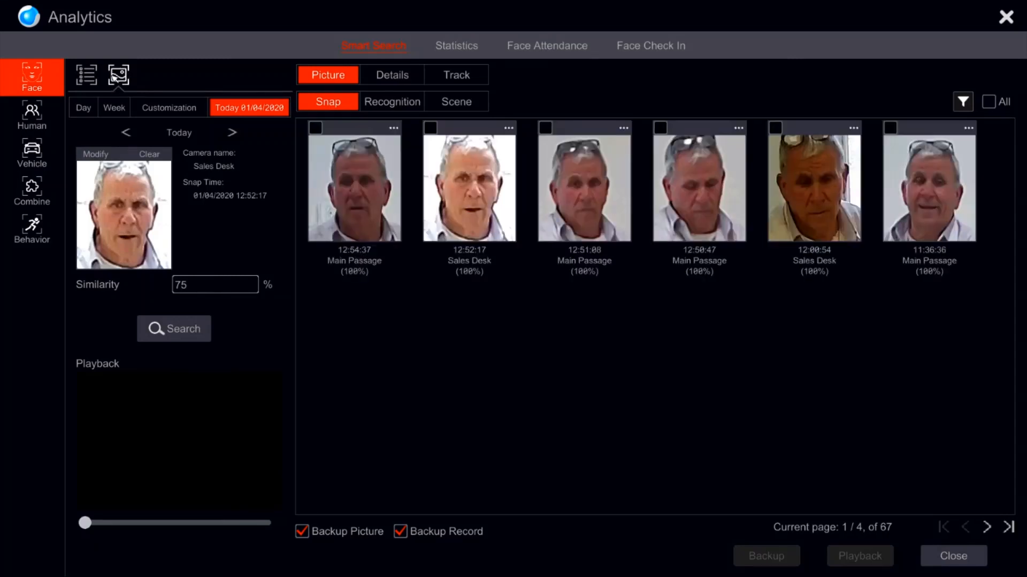
pyautogui.scroll(-3)
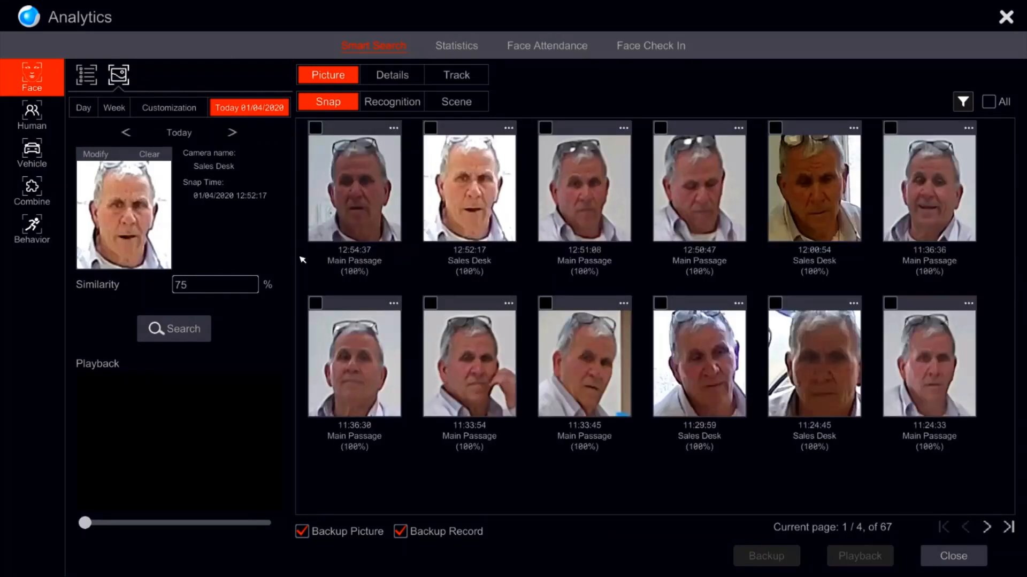
pyautogui.scroll(-3)
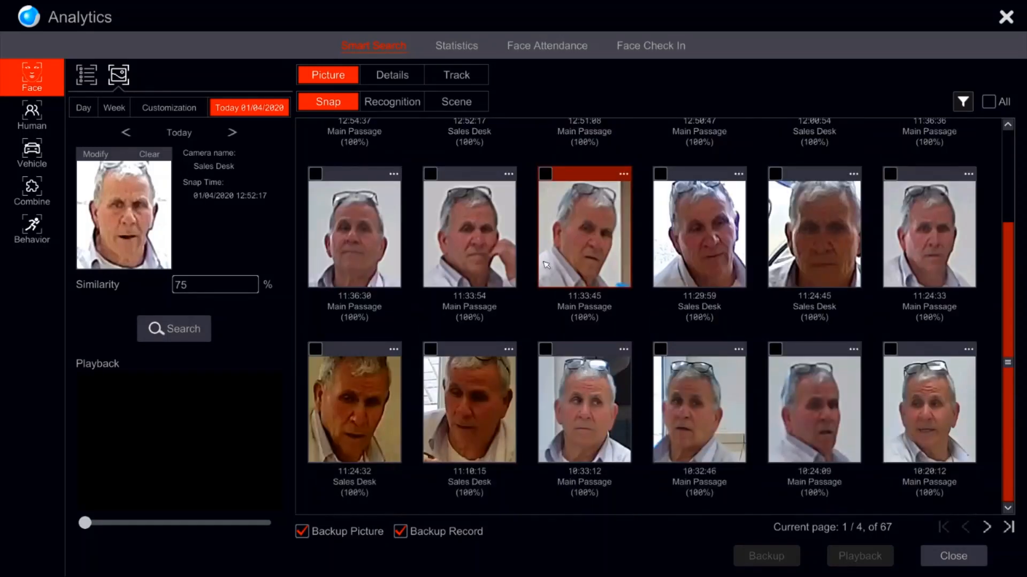
pyautogui.click(354, 226)
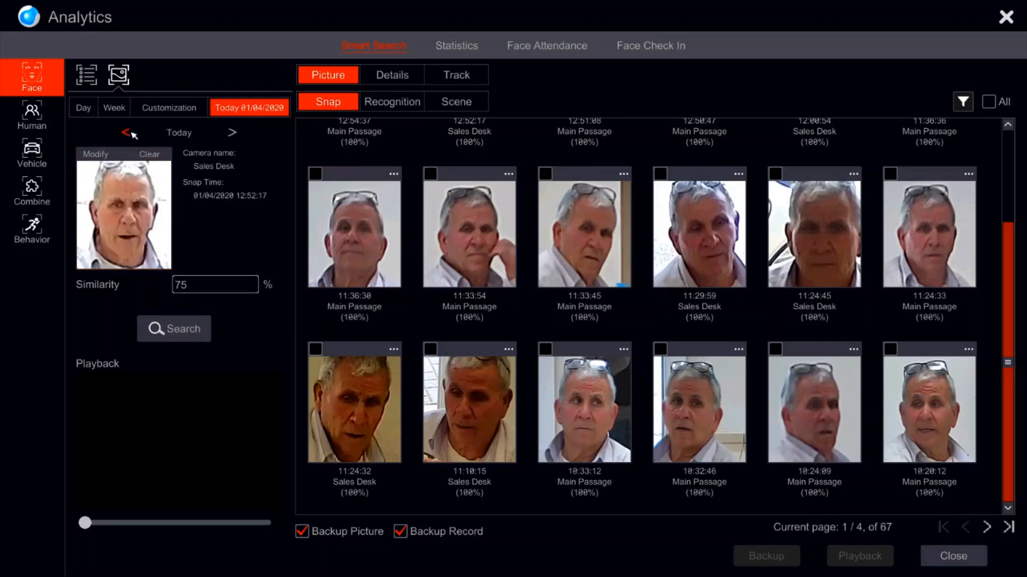
pyautogui.click(125, 132)
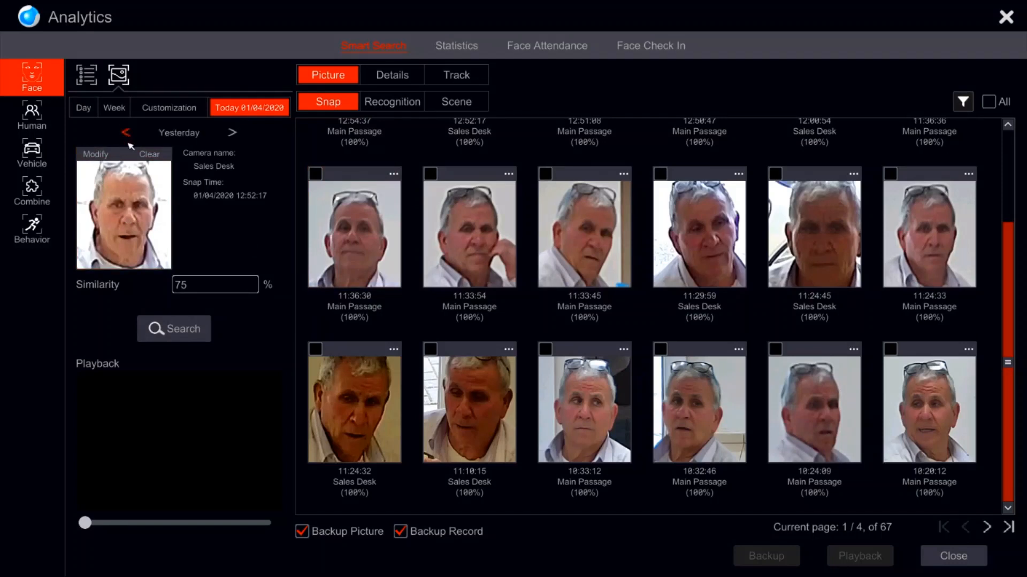
pyautogui.click(173, 328)
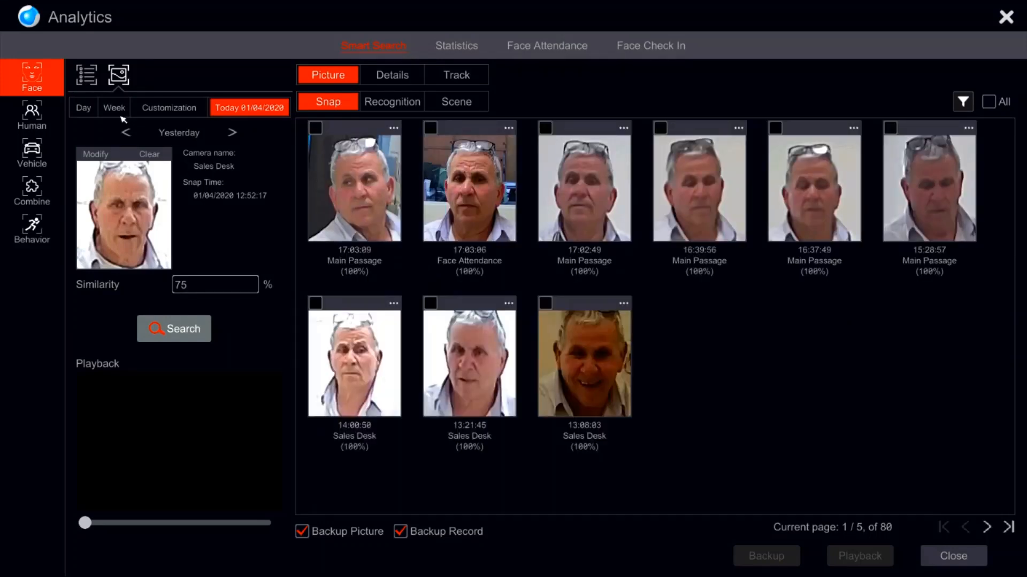
pyautogui.scroll(-3)
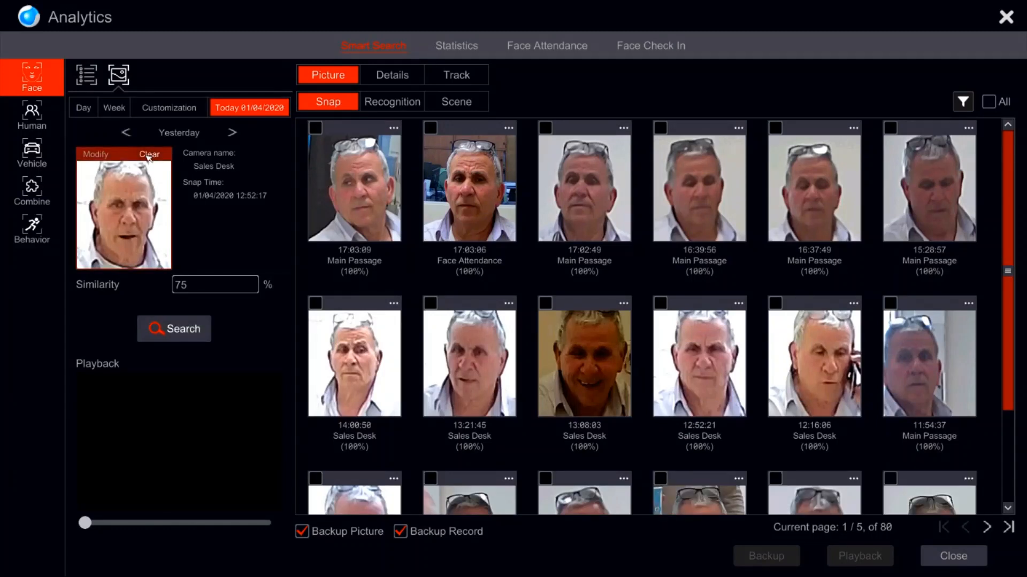
# Step: Clear the reference face and pick database faces including Gal and Tal as the search group
pyautogui.click(148, 155)
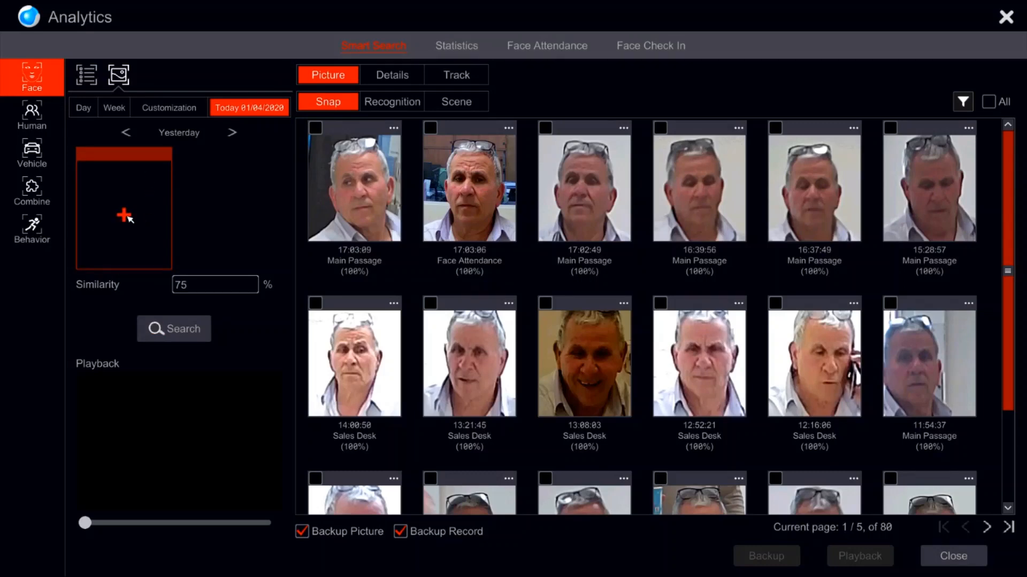
pyautogui.click(123, 215)
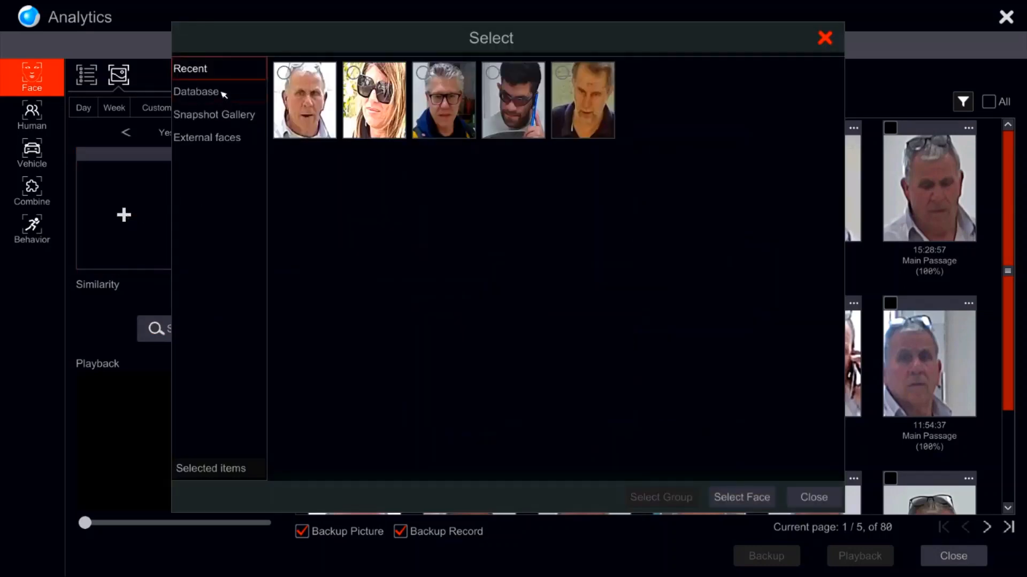
pyautogui.click(196, 91)
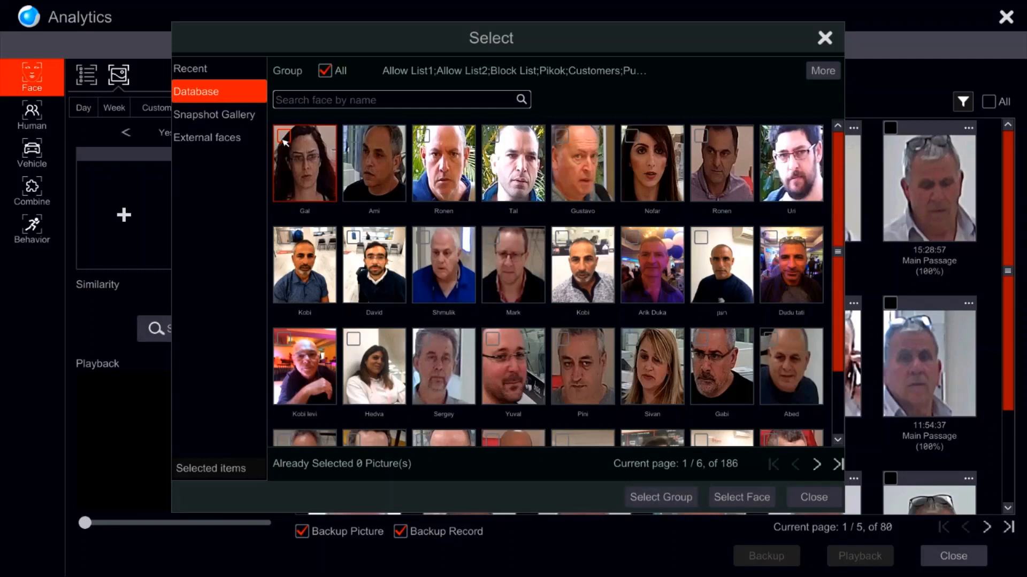
pyautogui.click(284, 137)
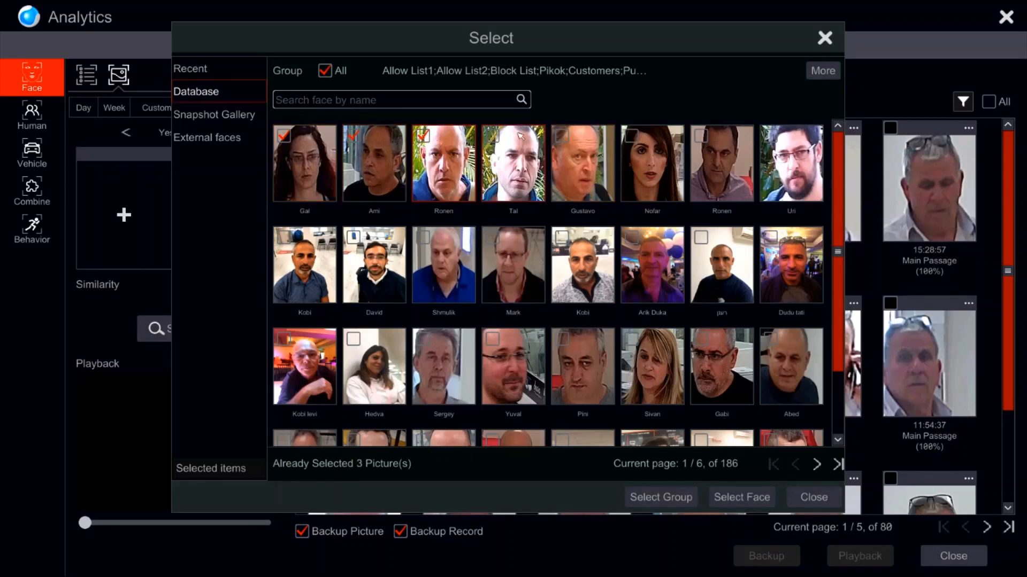
pyautogui.click(492, 135)
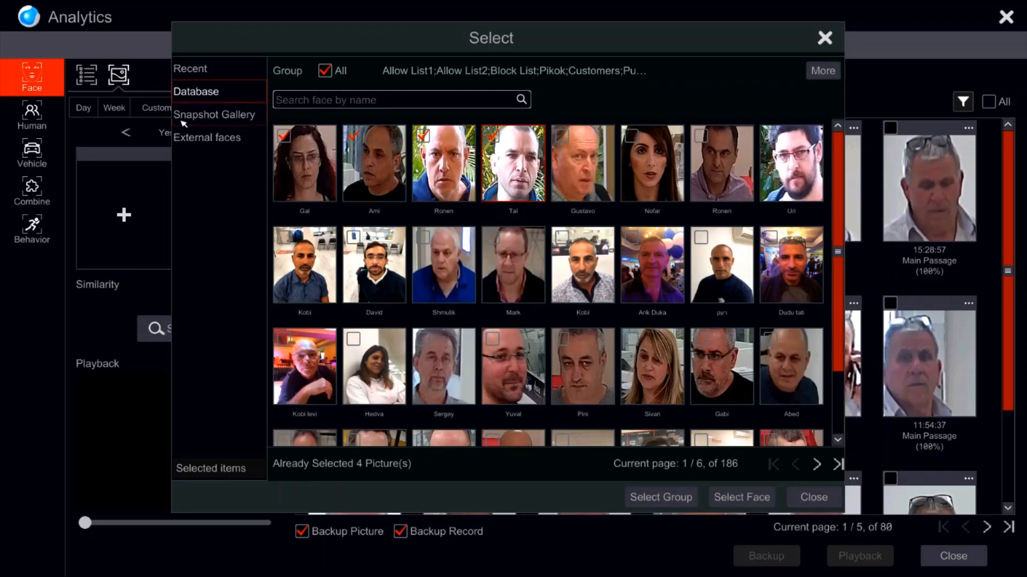
pyautogui.moveTo(660, 497)
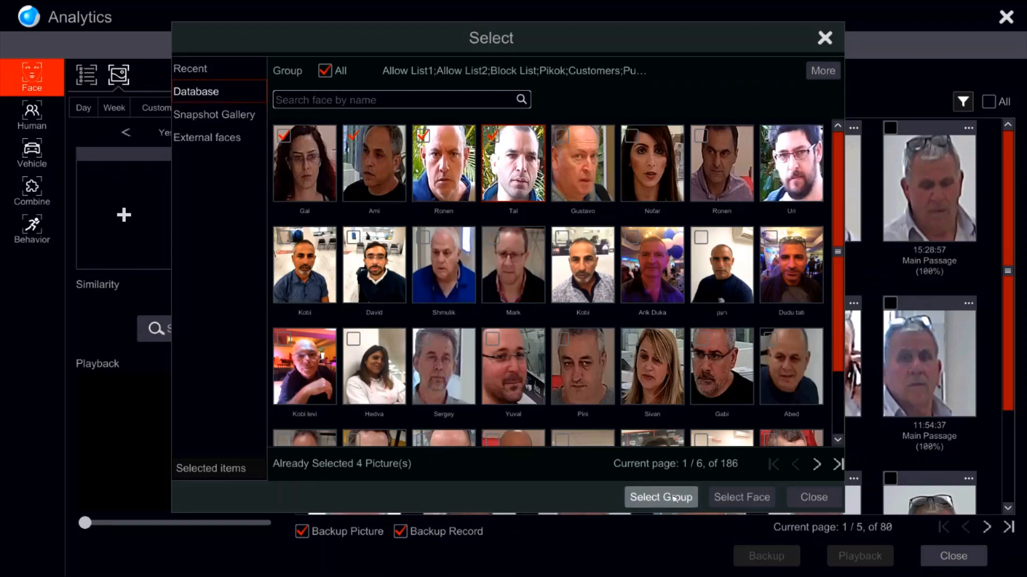
pyautogui.click(660, 497)
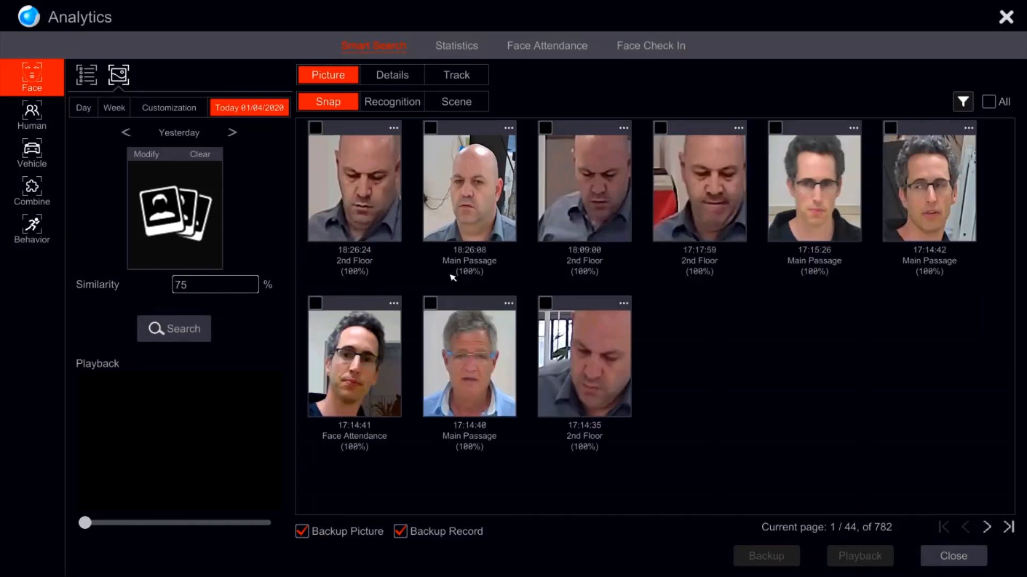
# Step: Scroll through the 782 multi-face matched snapshots and click an item in the results
pyautogui.scroll(-3)
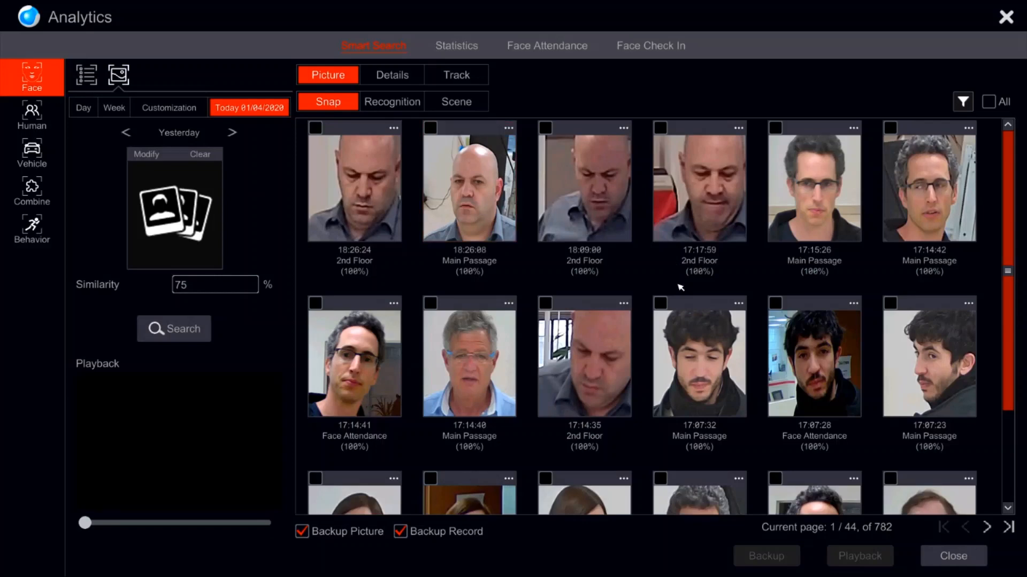
pyautogui.scroll(-3)
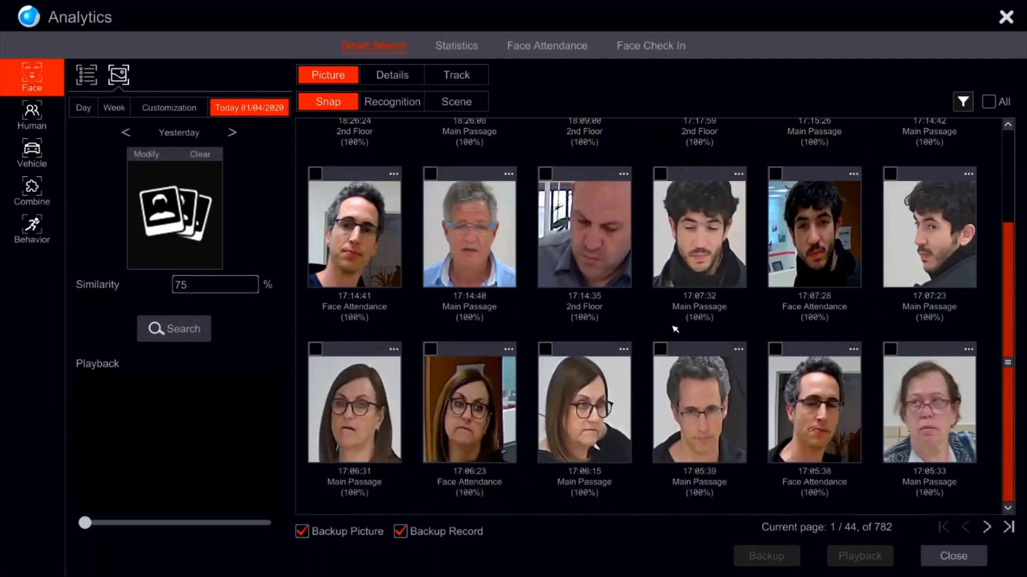
pyautogui.click(698, 227)
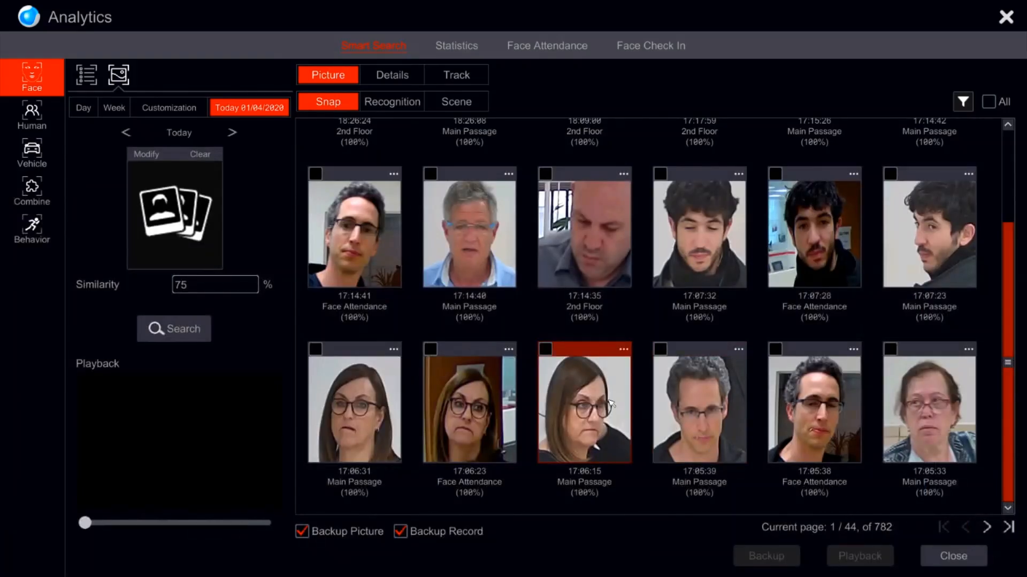
pyautogui.moveTo(593, 429)
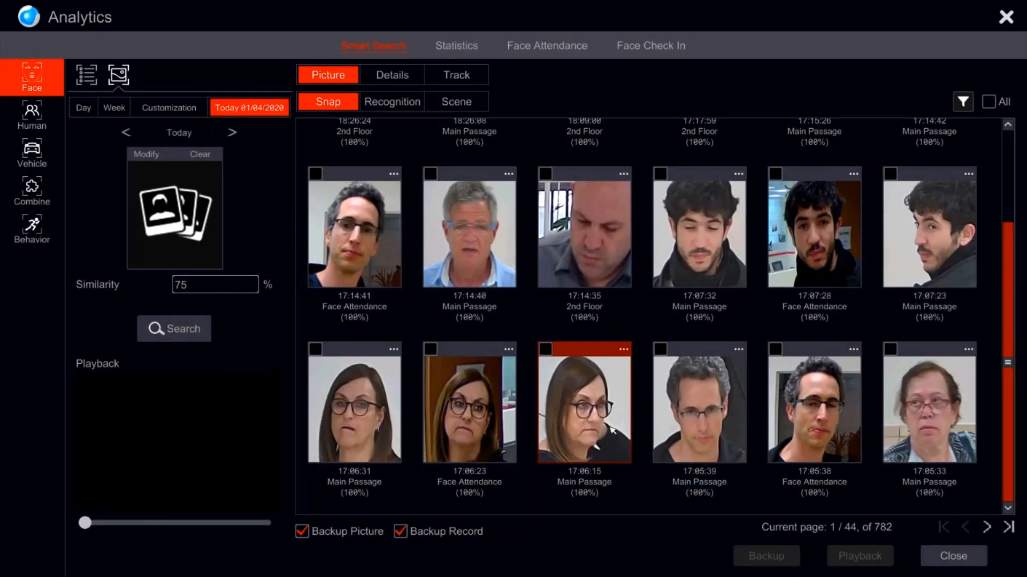